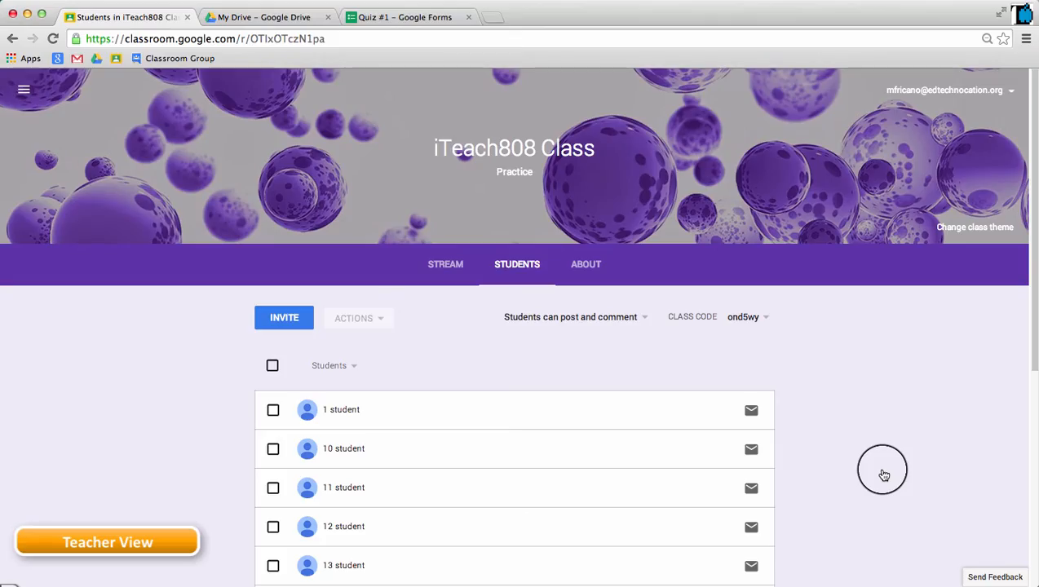
mouse_move(670, 383)
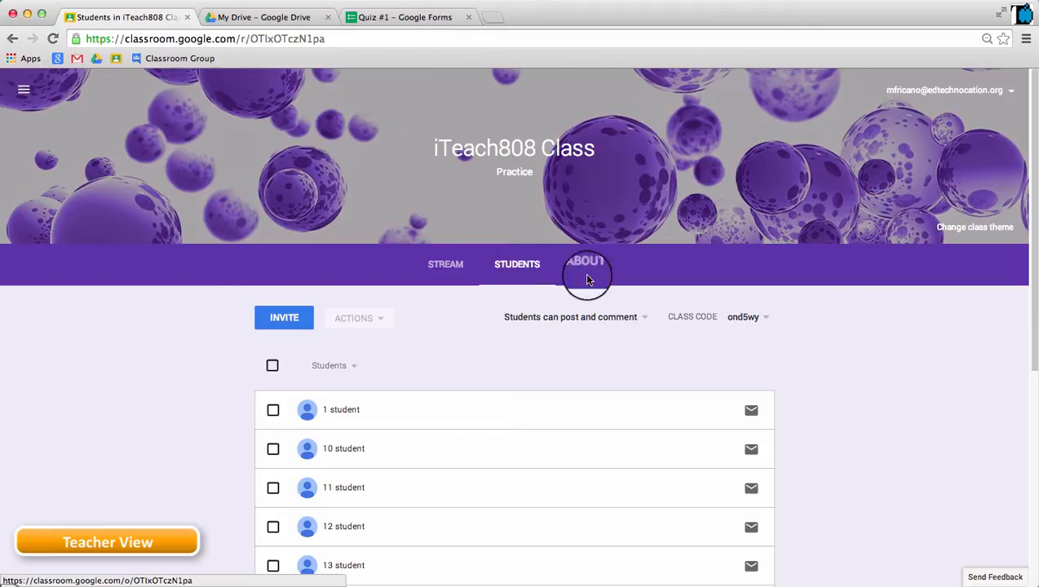
Step: Sort the roster by the Students header and open the 'Students can post and comment' choices
scroll("down", 3)
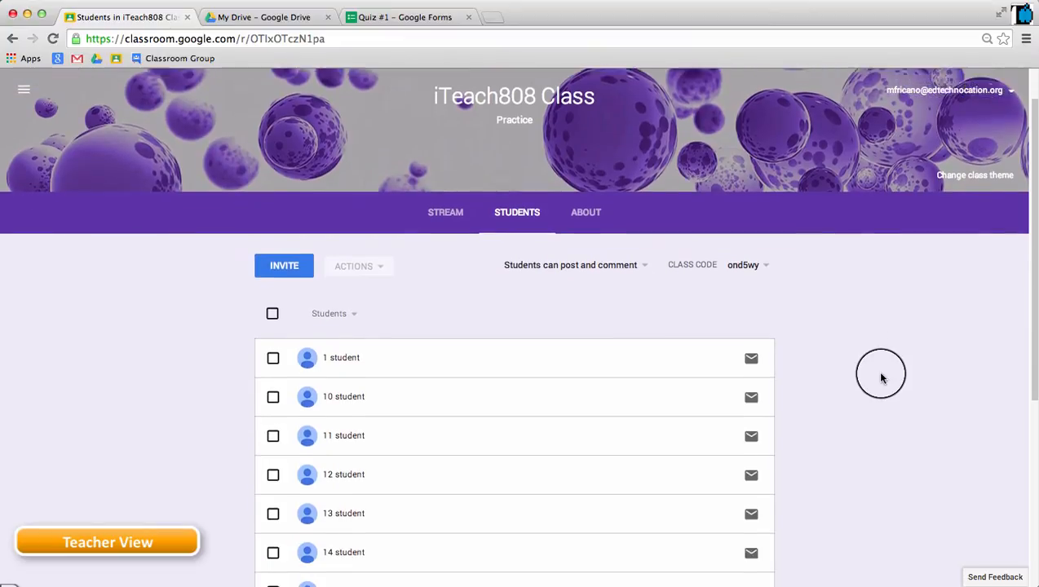
scroll("down", 3)
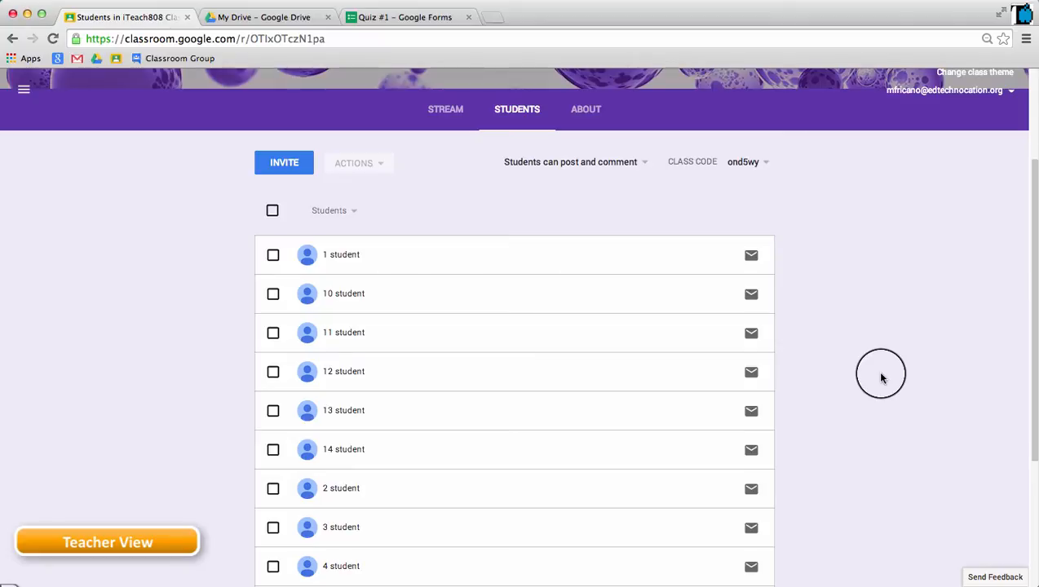
mouse_move(469, 230)
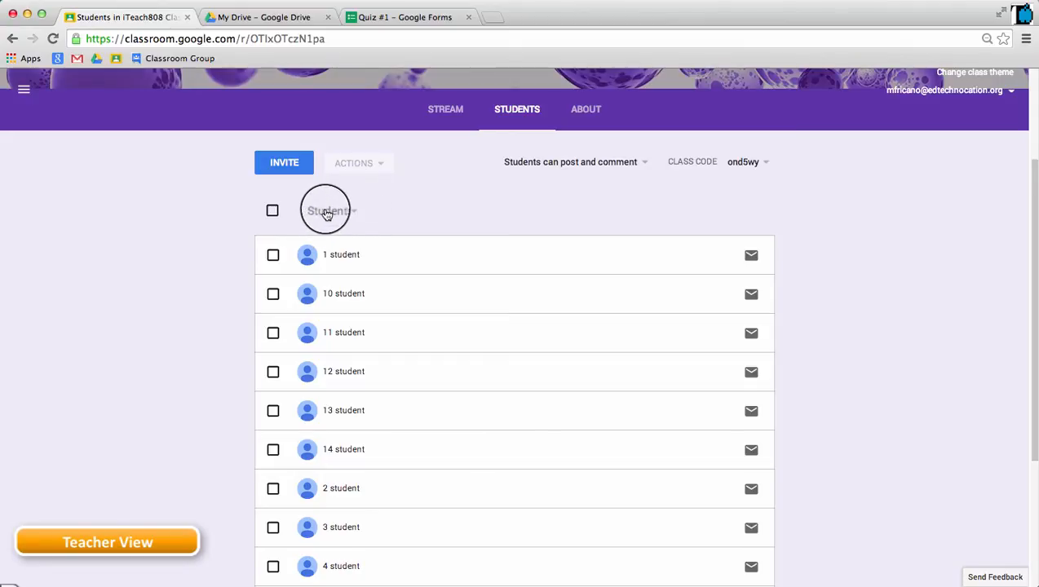
left_click(327, 210)
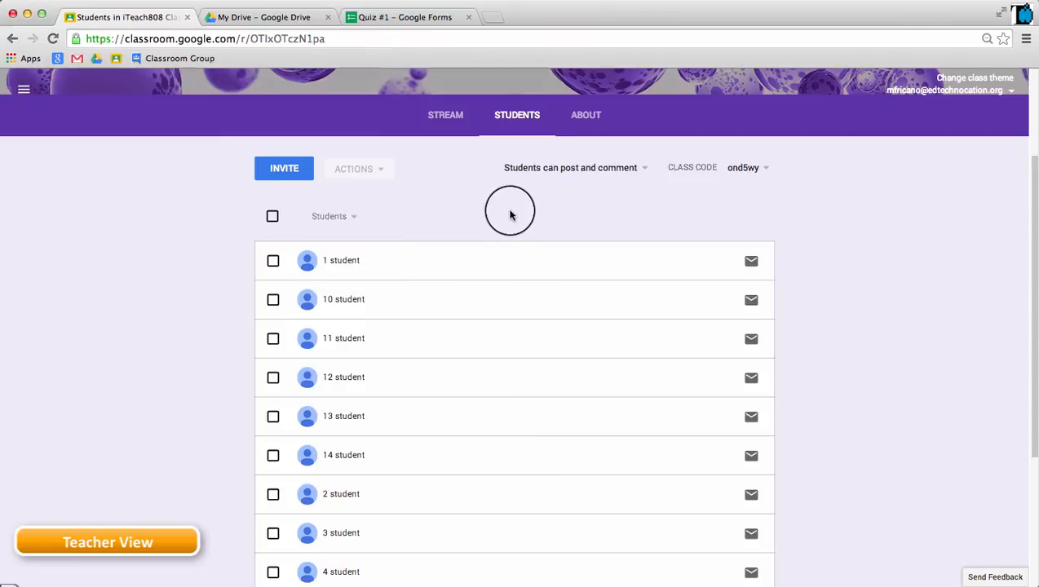
mouse_move(584, 200)
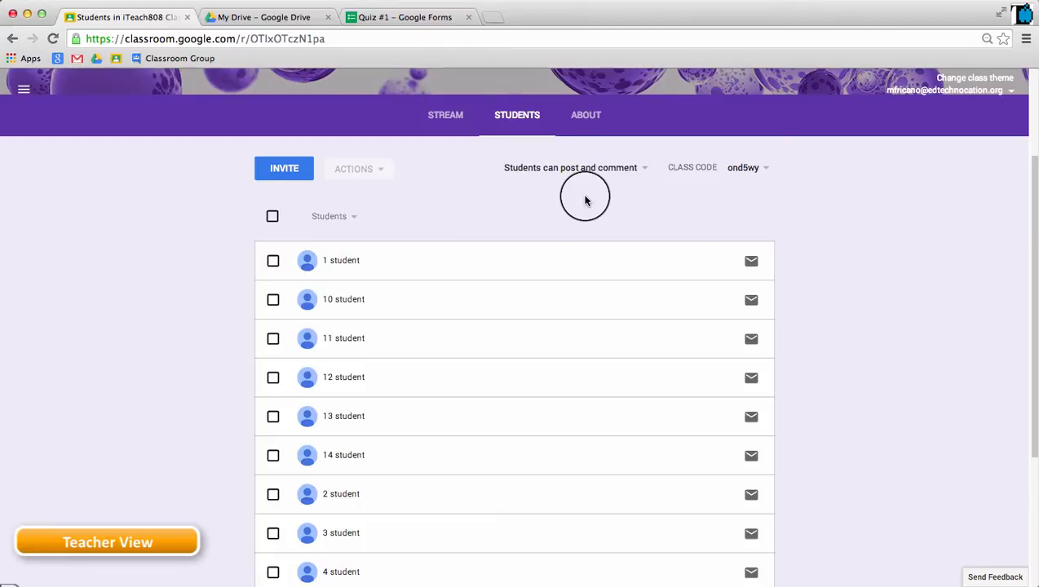
mouse_move(532, 171)
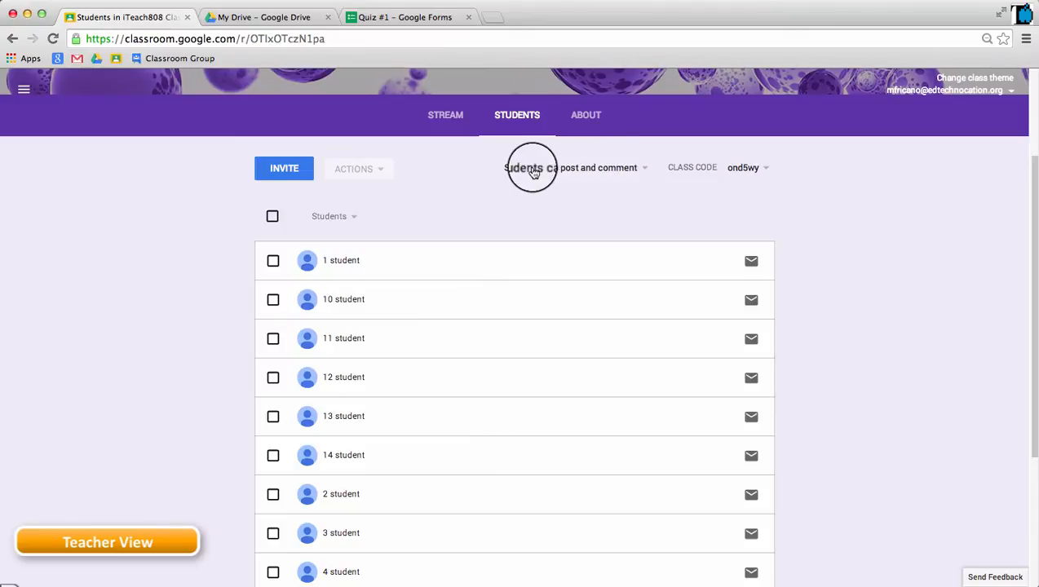
left_click(644, 168)
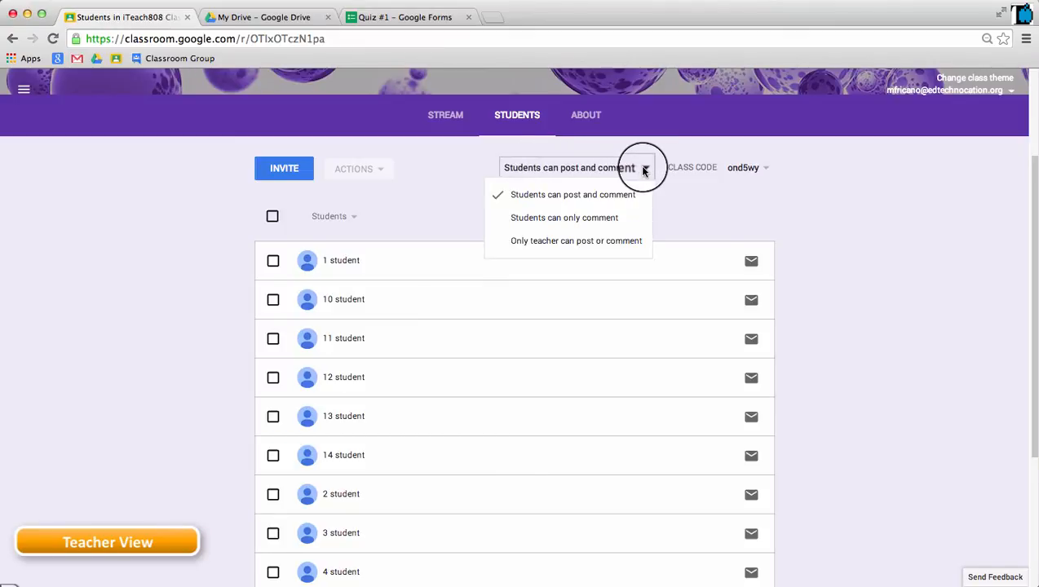
mouse_move(640, 196)
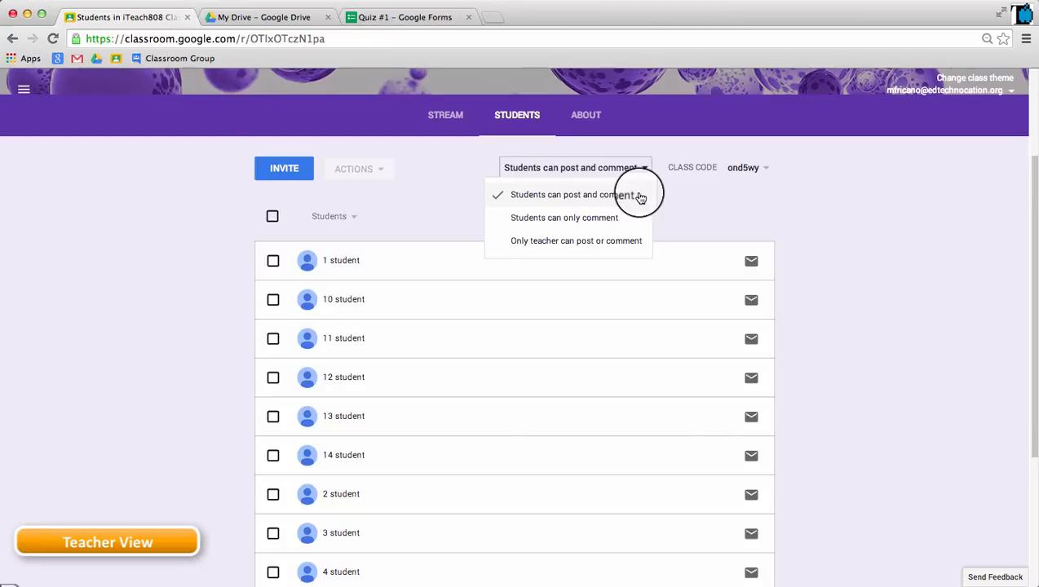
mouse_move(644, 201)
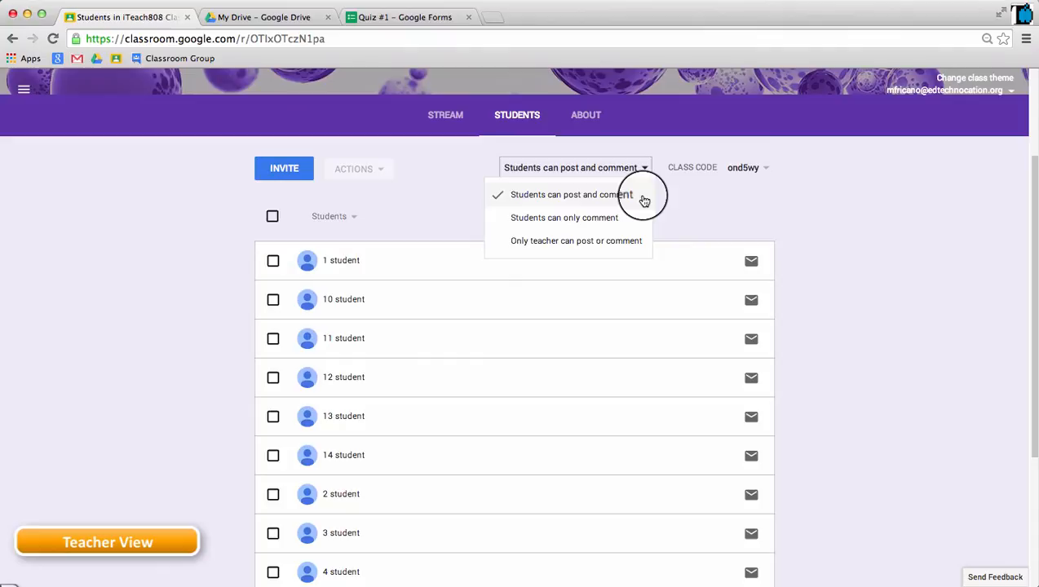
mouse_move(643, 225)
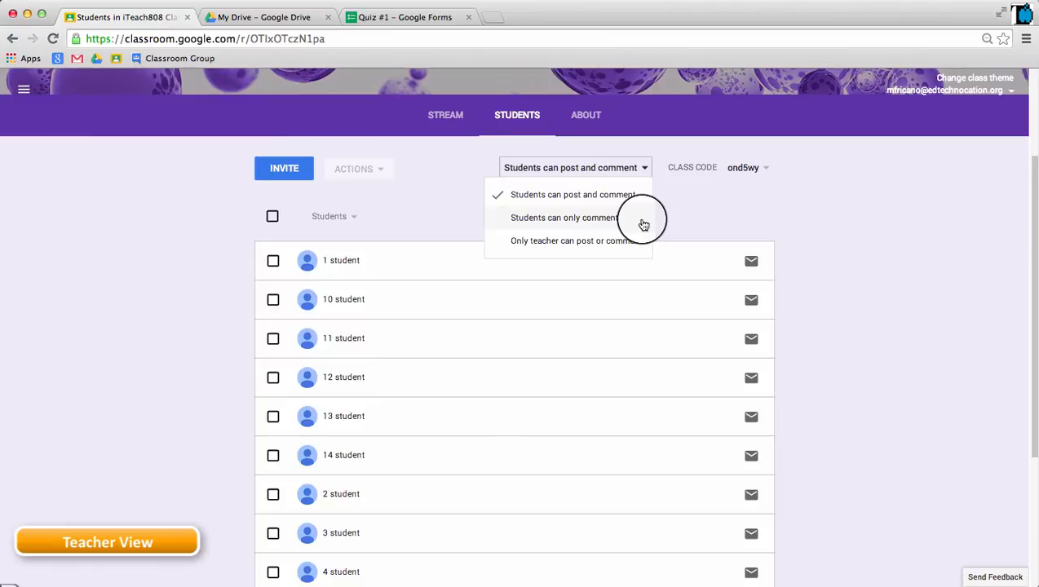
mouse_move(647, 247)
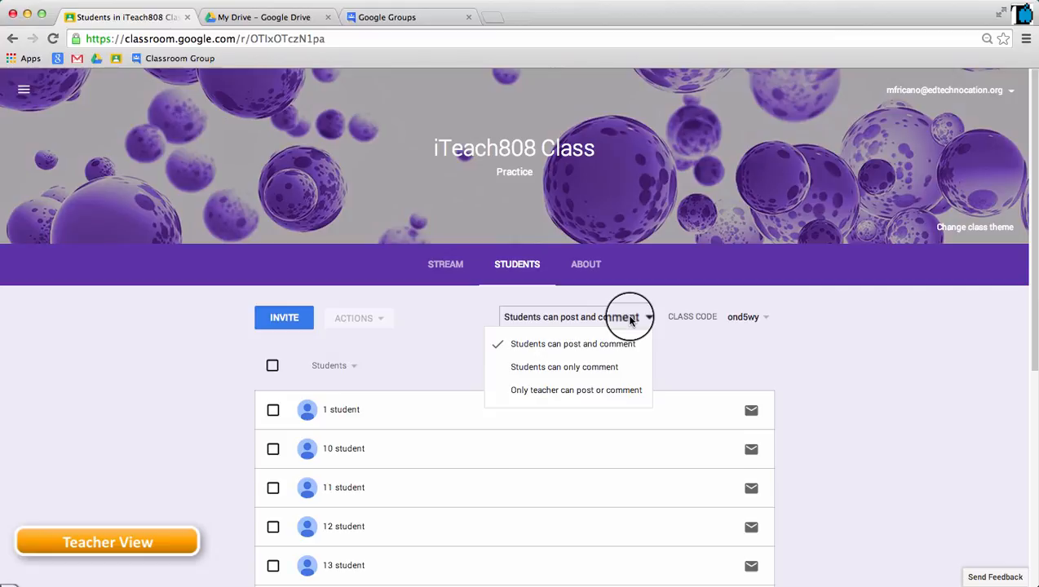
Step: Close the posting choices, keeping 'Students can post and comment' unchanged
left_click(441, 345)
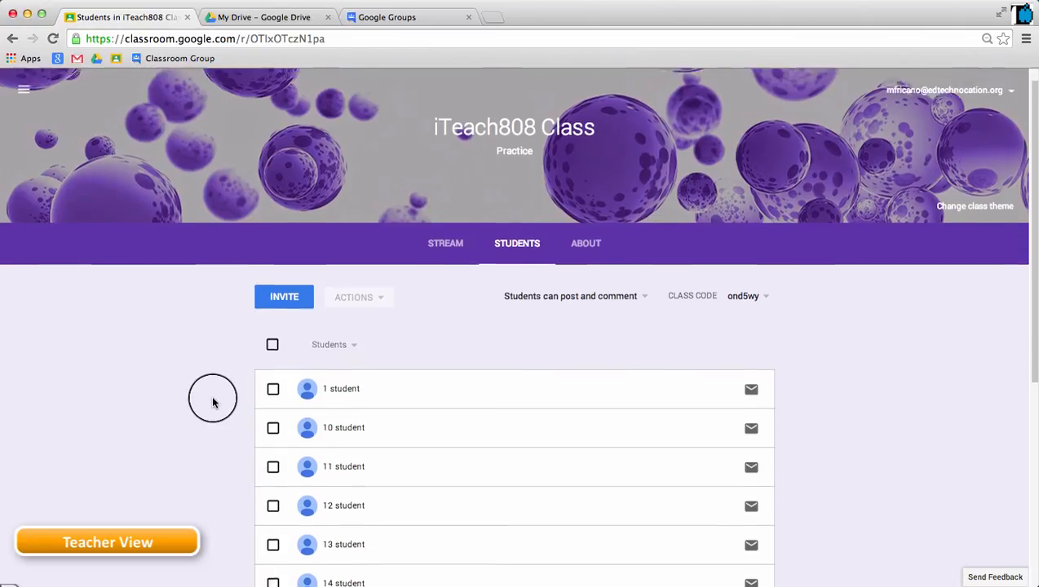
Step: Select 1 student and 10 student and open the Actions menu for them
left_click(272, 326)
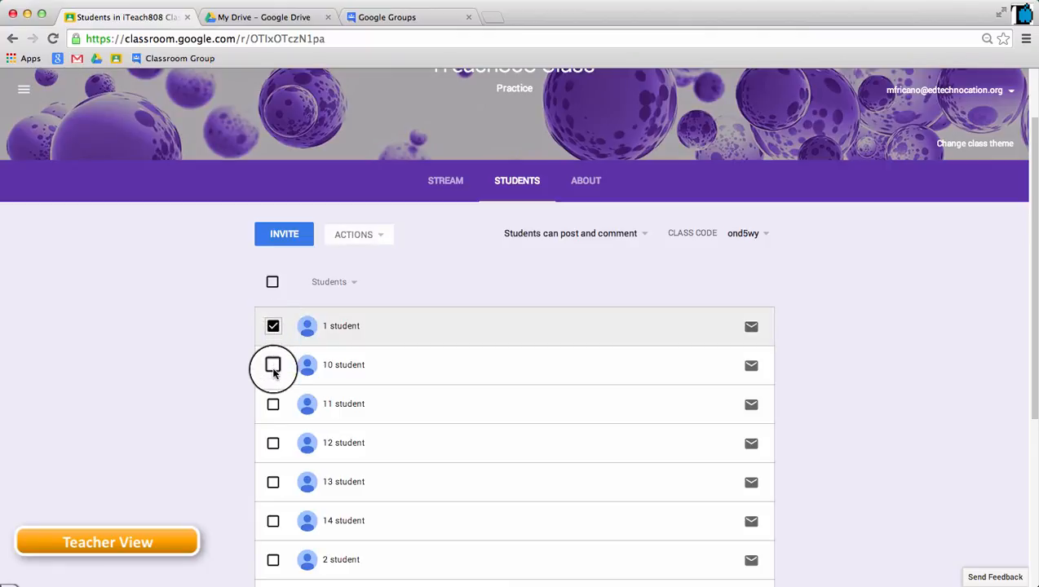
left_click(273, 365)
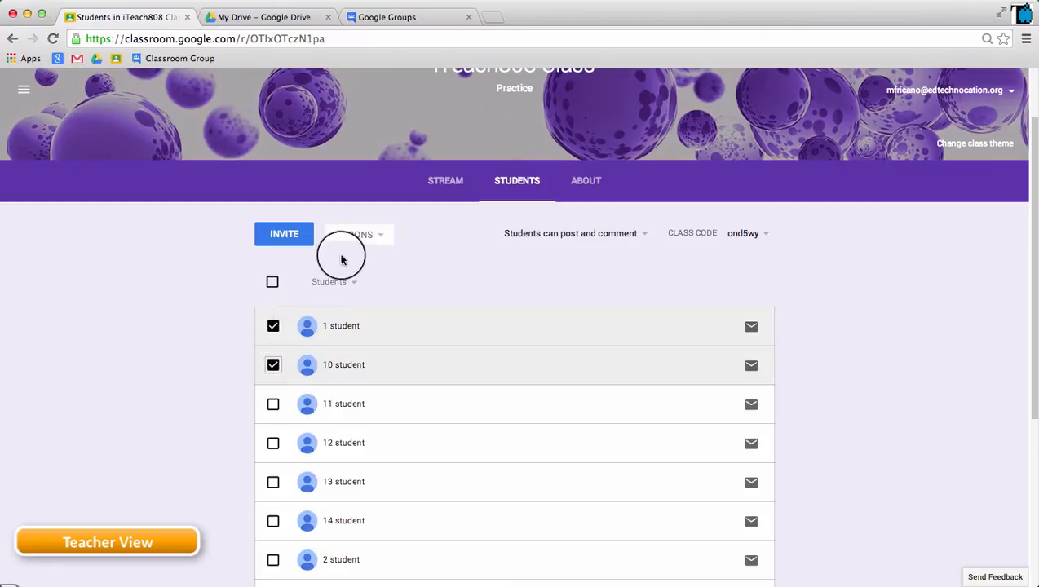
left_click(358, 234)
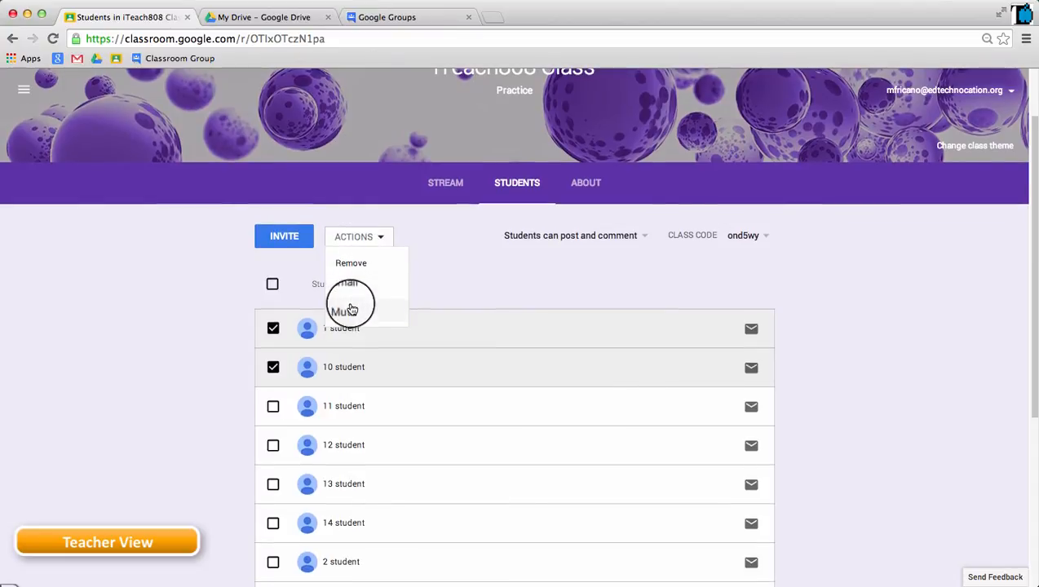